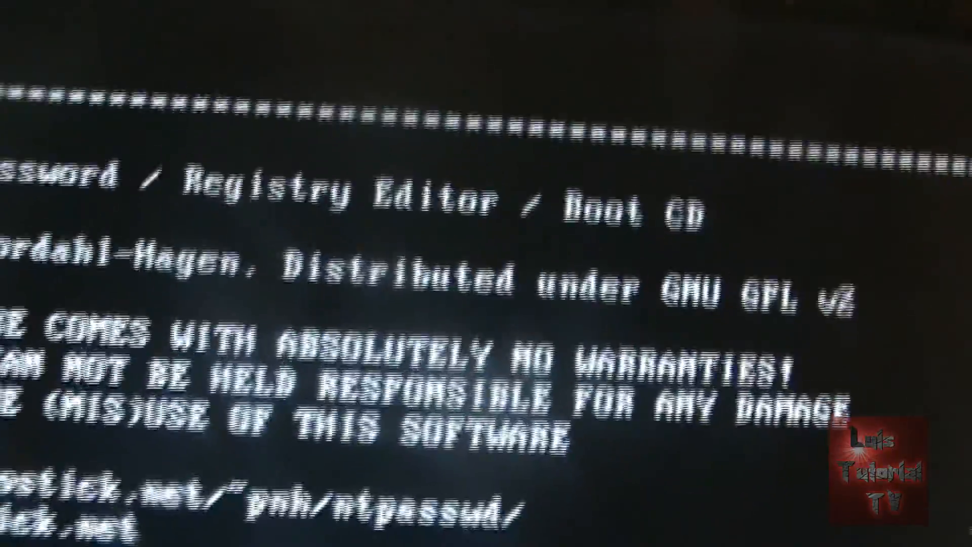
# Continue past the intro banner and auto-start disk drivers to list the Windows partitions.
pyautogui.press('enter')
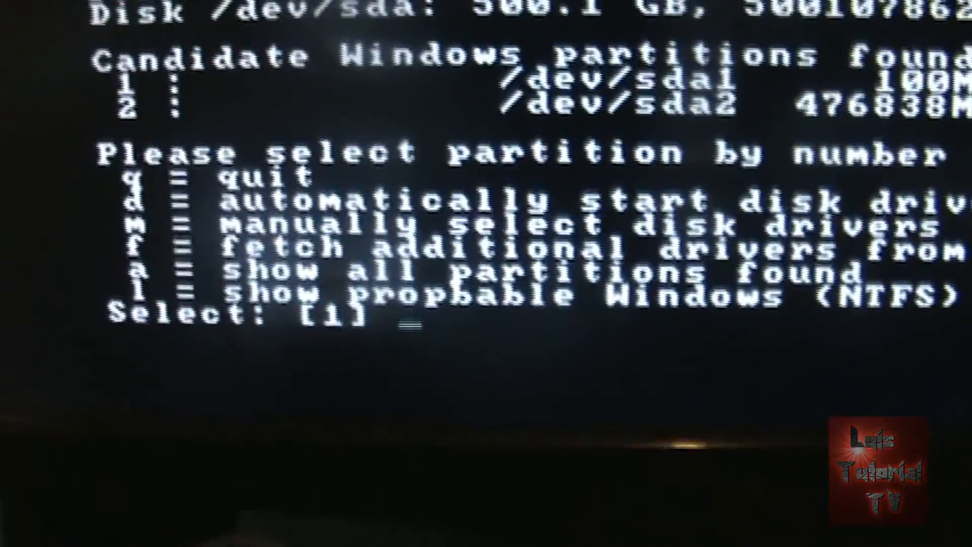
pyautogui.write('d')
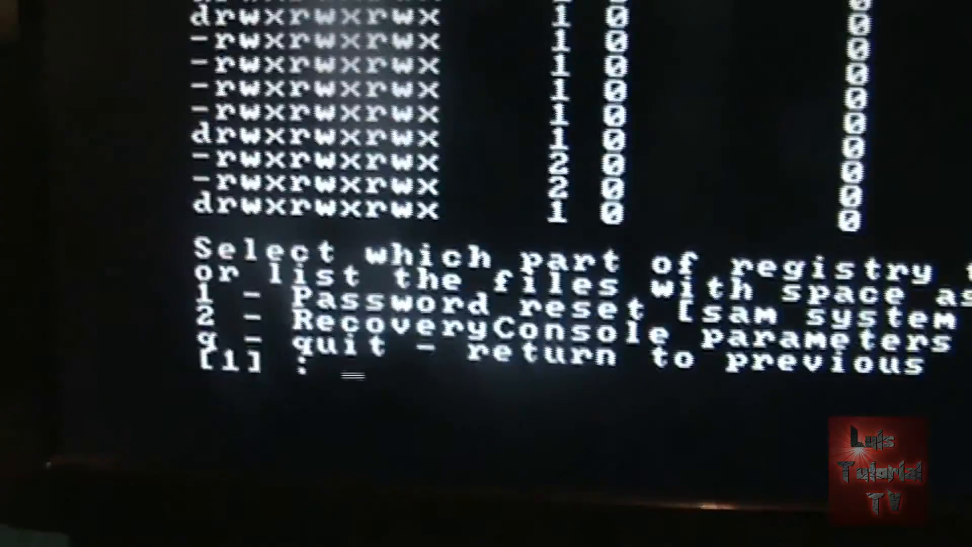
# Load the Password reset hives (1) and choose Edit user data and passwords (1).
pyautogui.write('1')
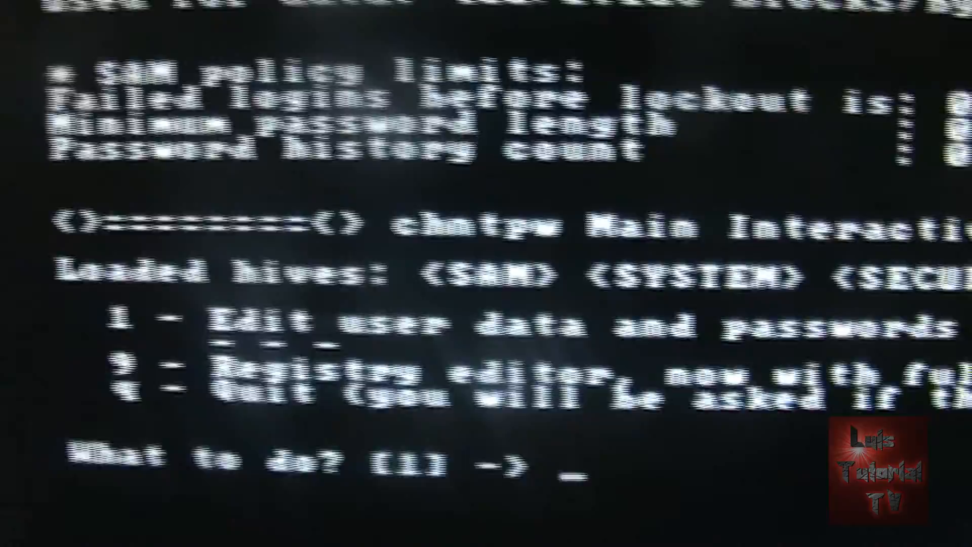
pyautogui.write('1')
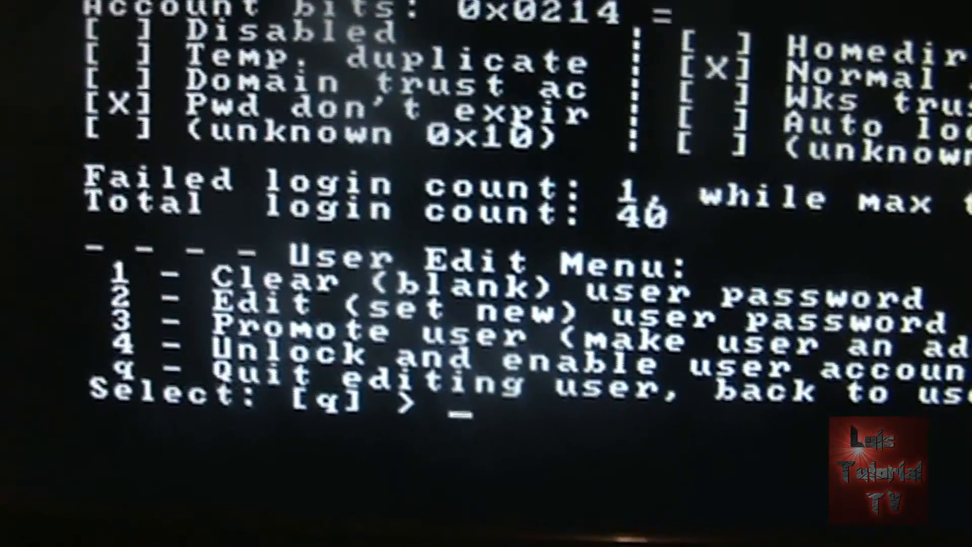
# Choose option 1 to clear the selected user's password to blank.
pyautogui.write('1')
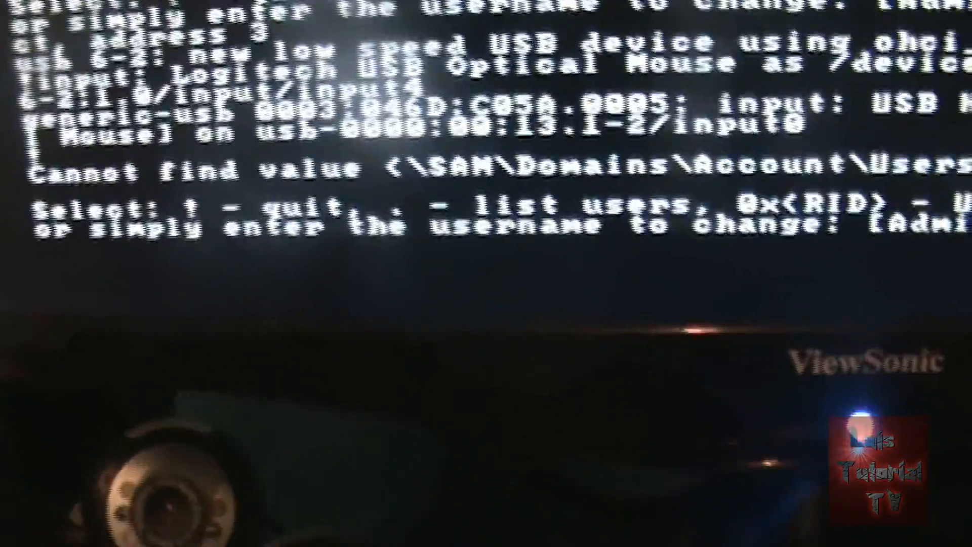
# Leave user selection, quit the main menu with q, and answer n to the new-run prompt to reach the shell.
pyautogui.press('enter')
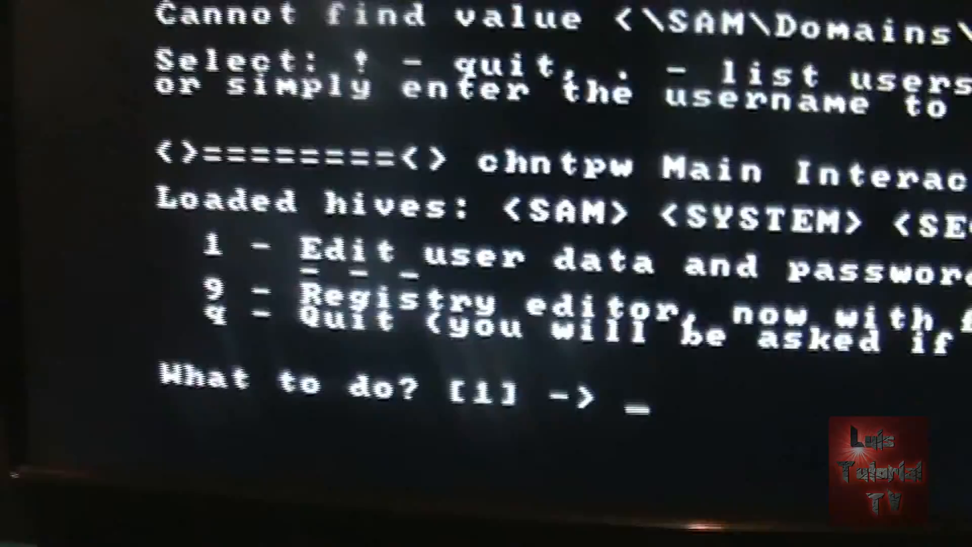
pyautogui.write('q')
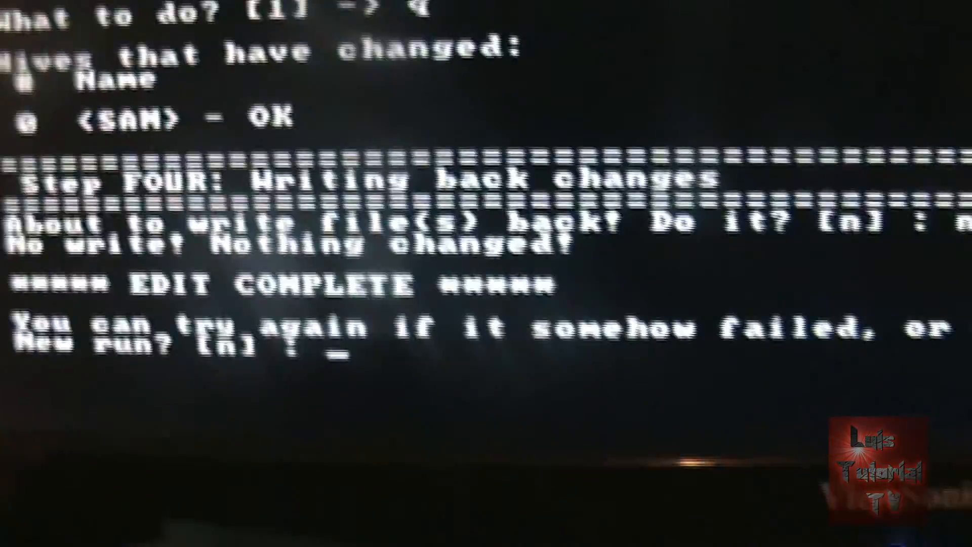
pyautogui.write('n')
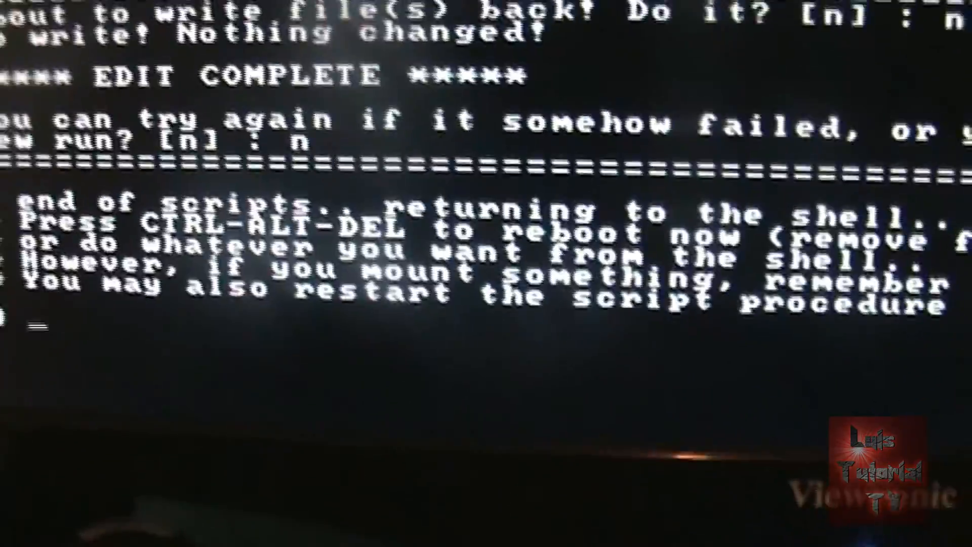